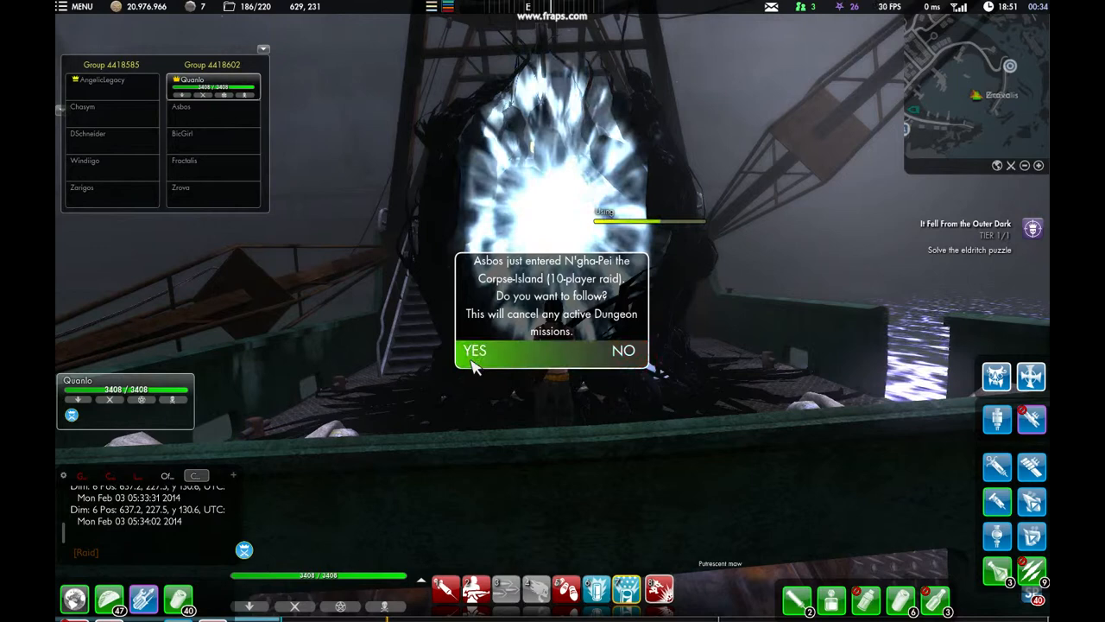
Answer YES to follow the group into the Corpse-Island 10-player raid
{"action": "left_click", "coordinate": [475, 351]}
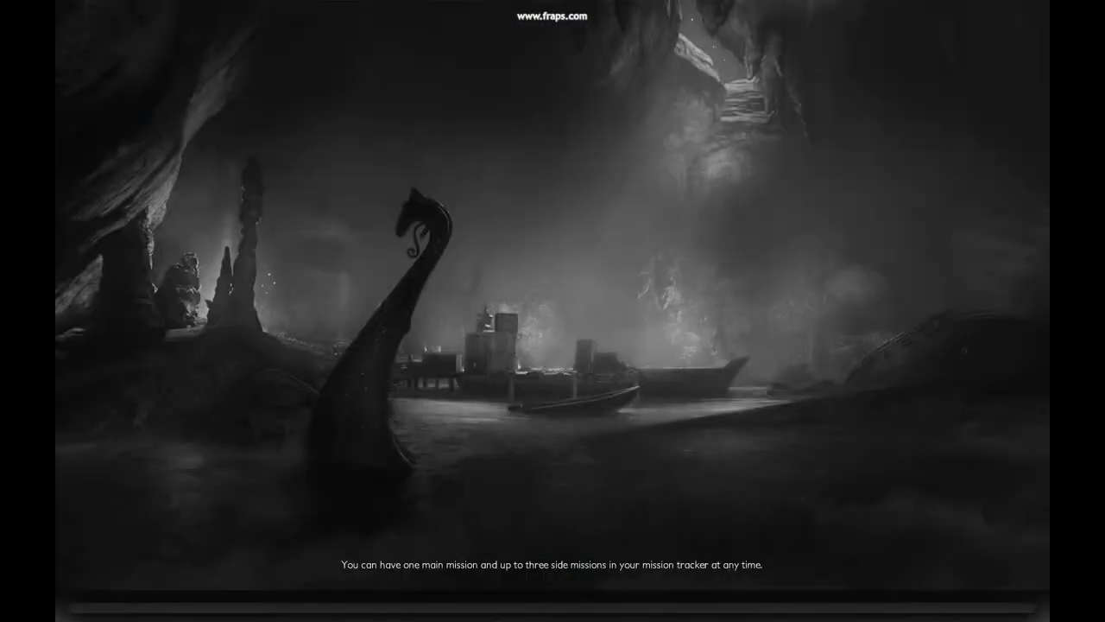
{"action": "mouse_move", "coordinate": [580, 390]}
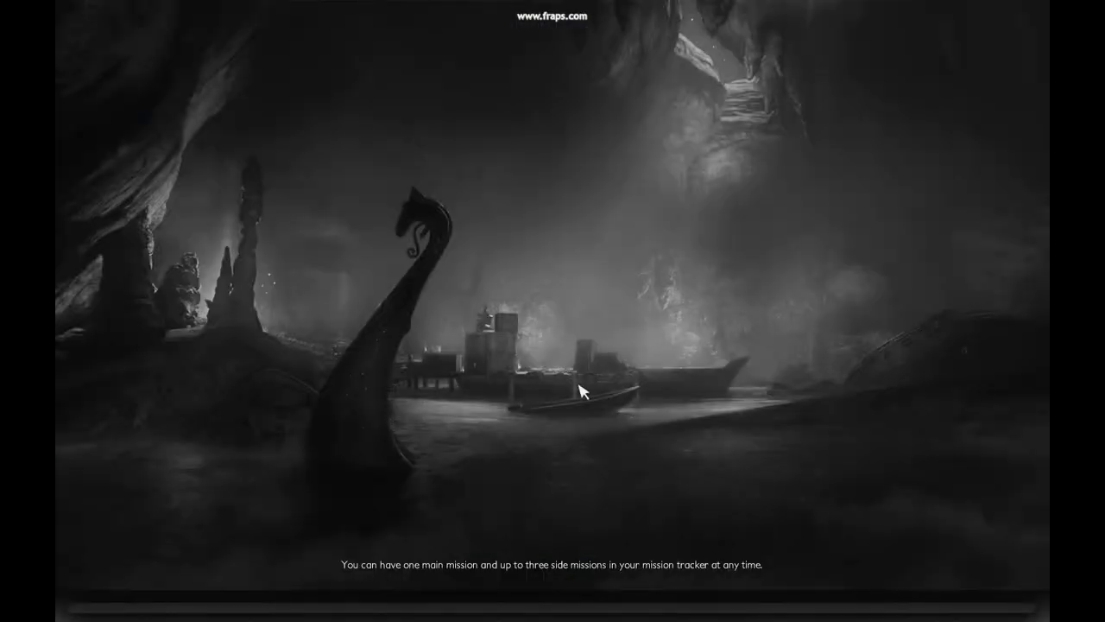